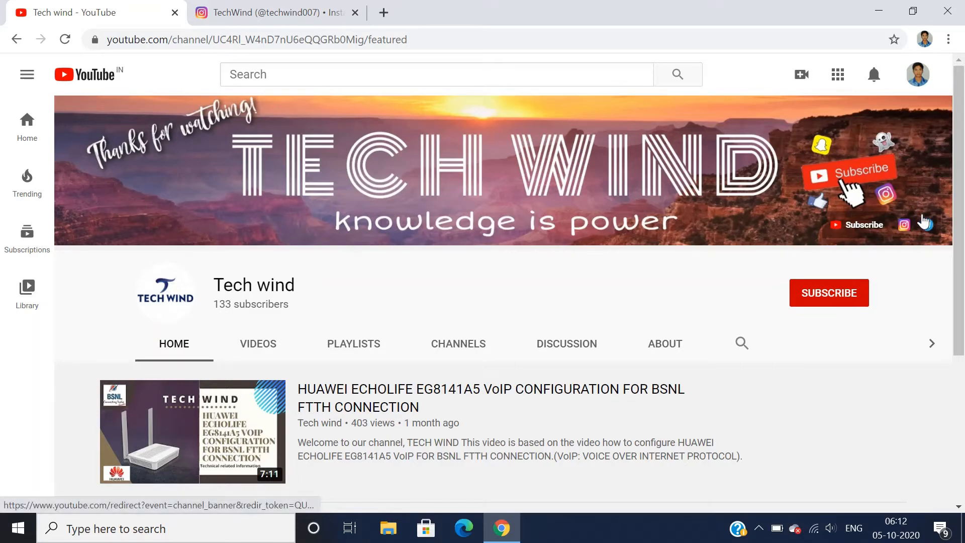
pyautogui.moveTo(917, 225)
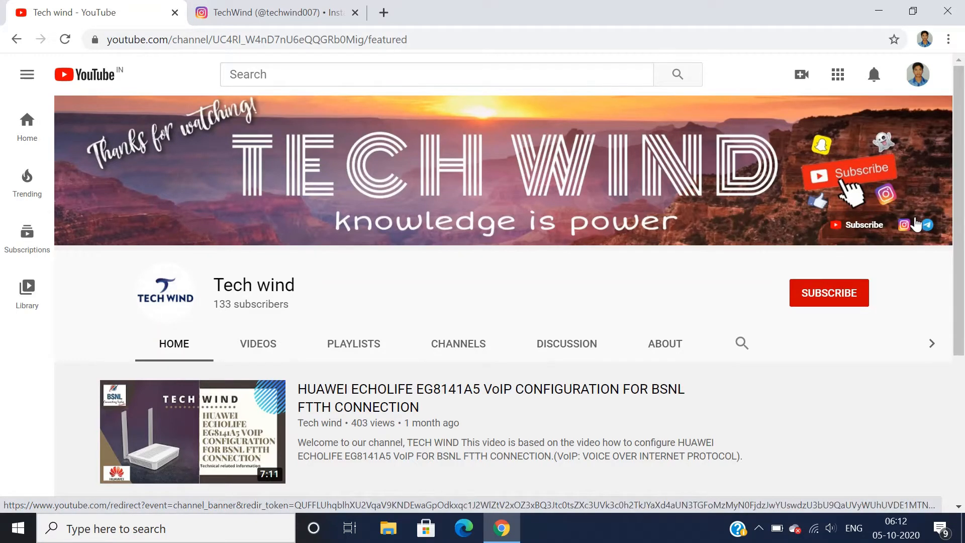
pyautogui.moveTo(904, 224)
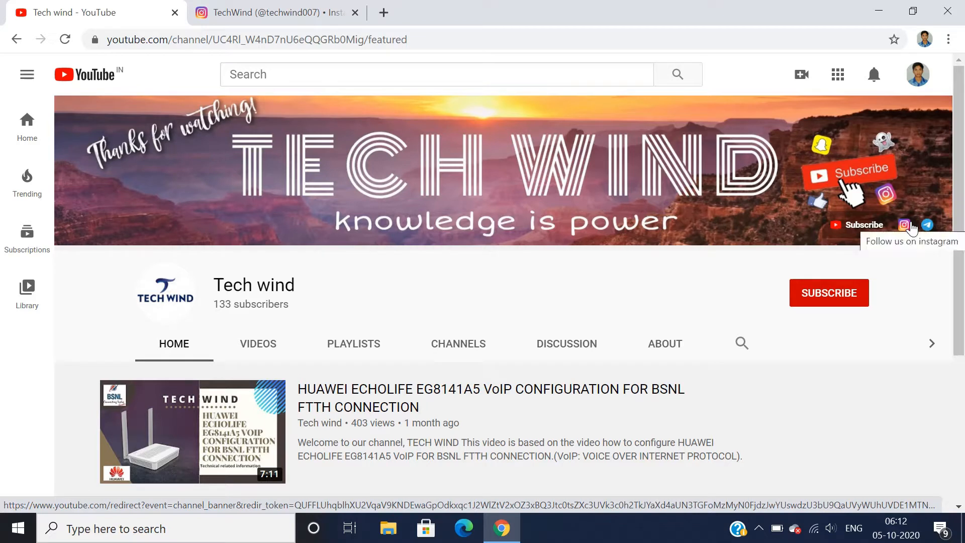
pyautogui.moveTo(926, 224)
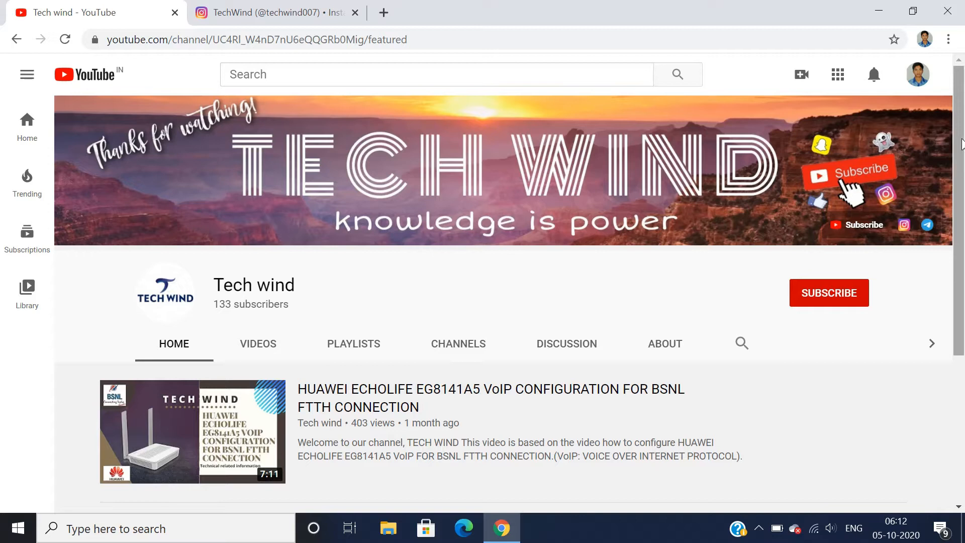
pyautogui.moveTo(830, 302)
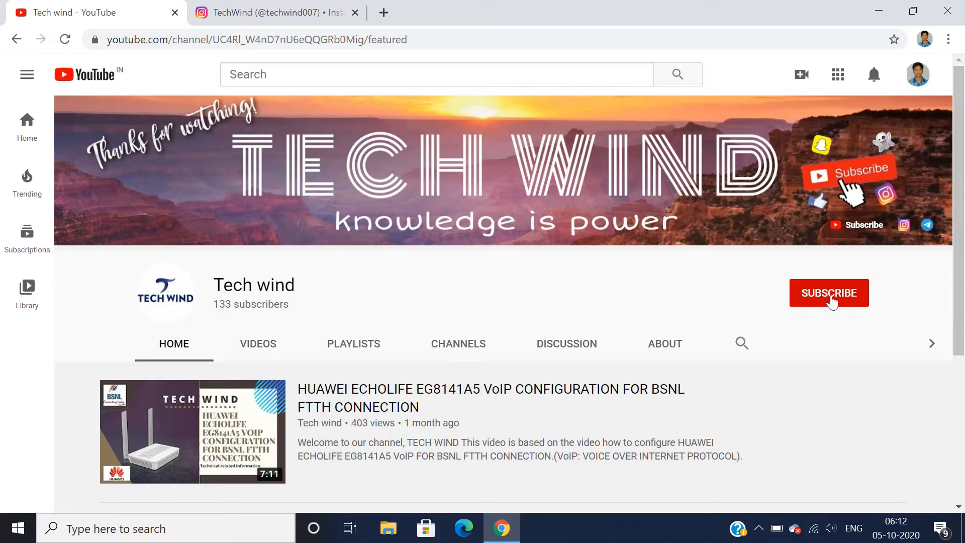
# - Bring up the account options menu from the techwind007 profile's settings gear
pyautogui.click(827, 292)
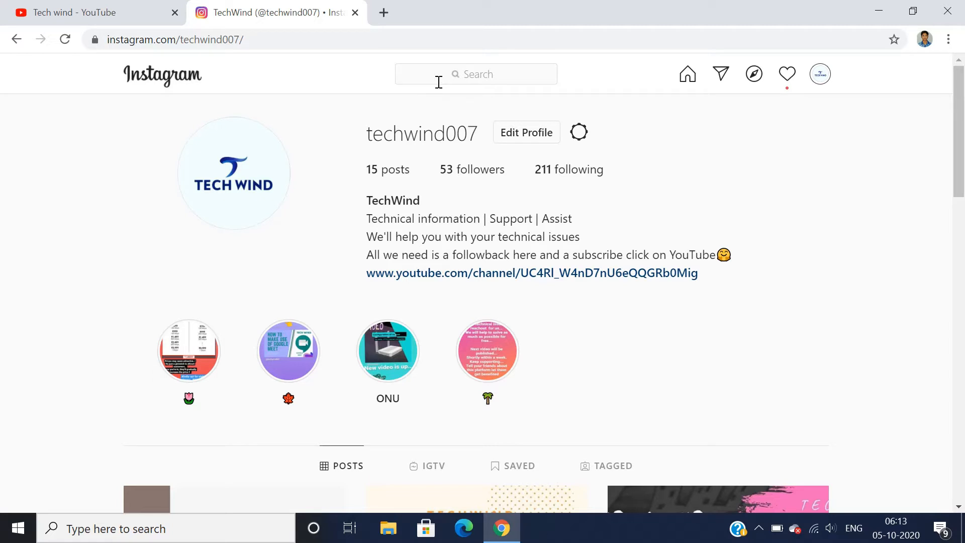
pyautogui.moveTo(567, 73)
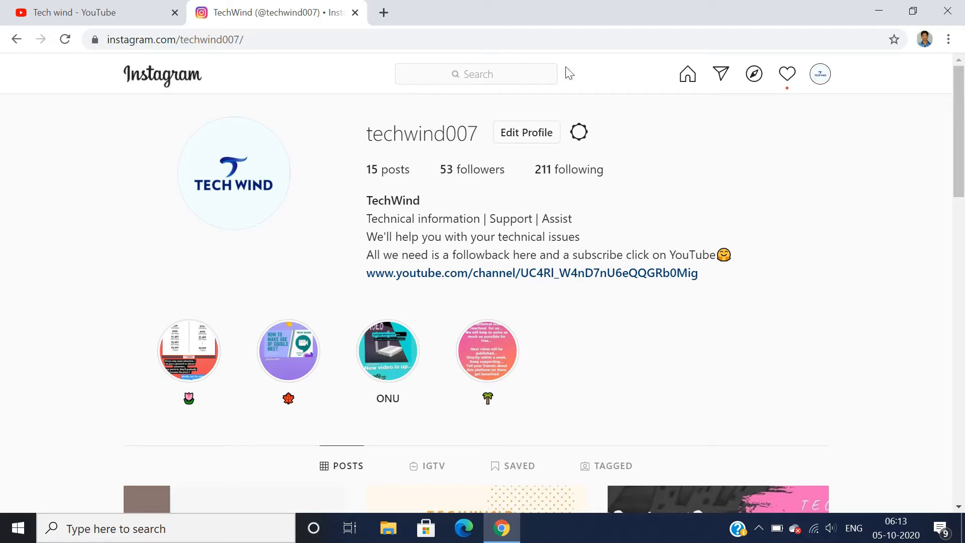
pyautogui.moveTo(589, 106)
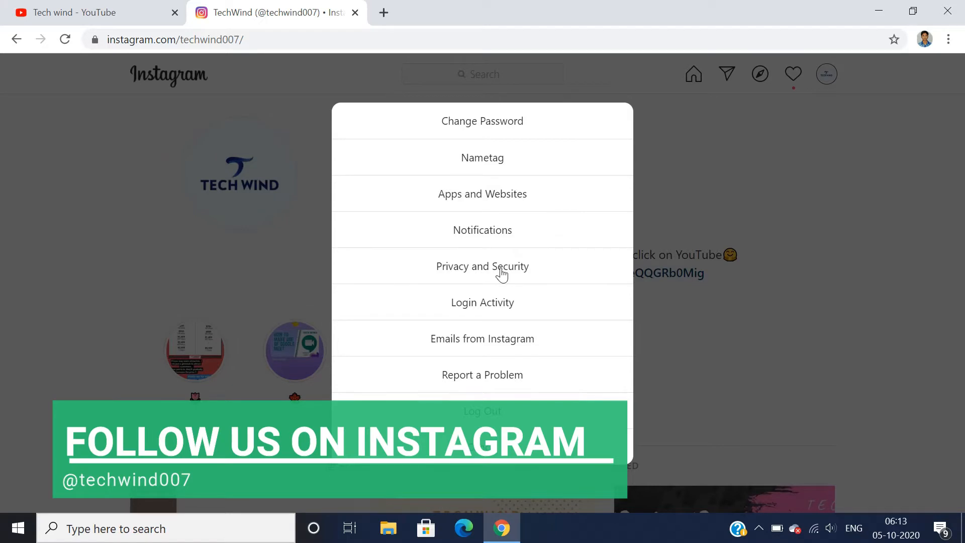
# - Go to Privacy and Security, reach Data Download and start a Request Download
pyautogui.click(481, 265)
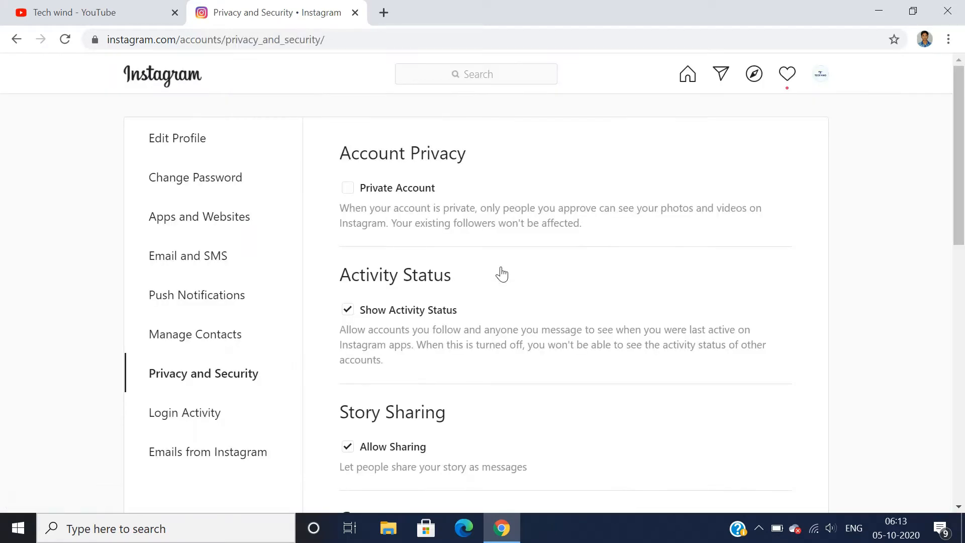
pyautogui.scroll(-3)
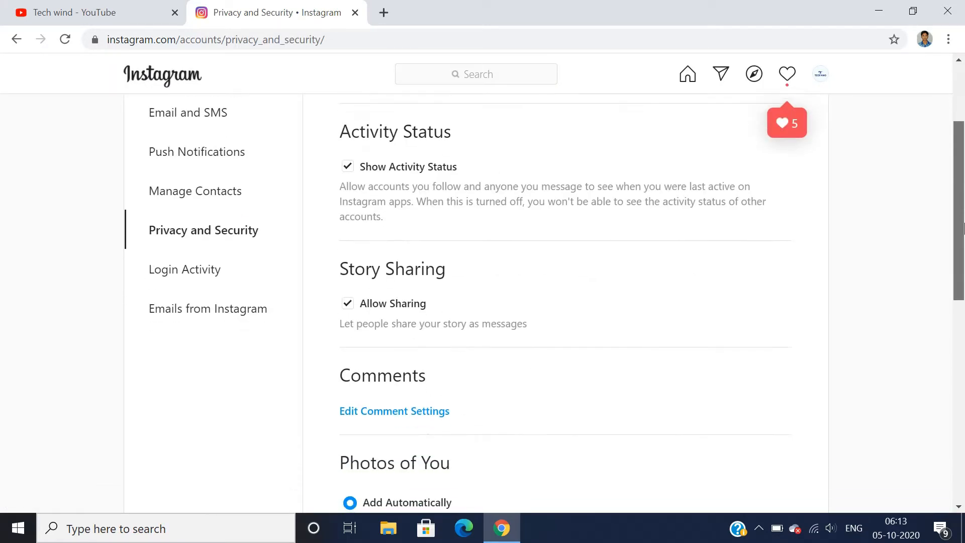
pyautogui.scroll(-3)
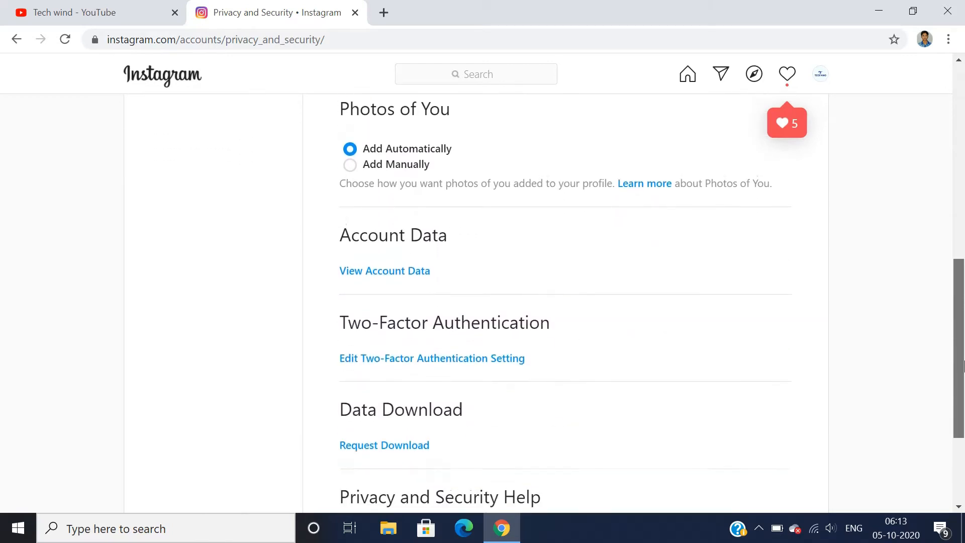
pyautogui.scroll(-3)
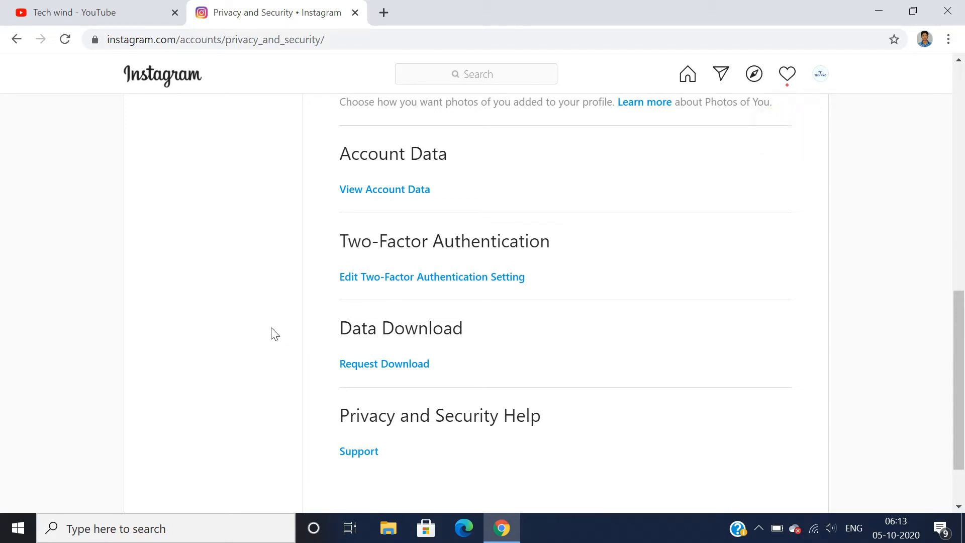
pyautogui.moveTo(281, 322)
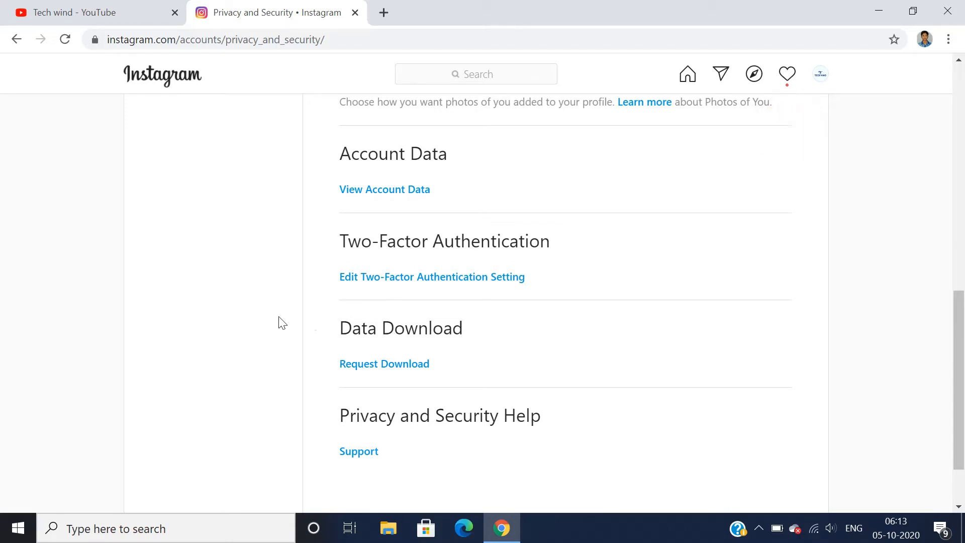
pyautogui.click(384, 363)
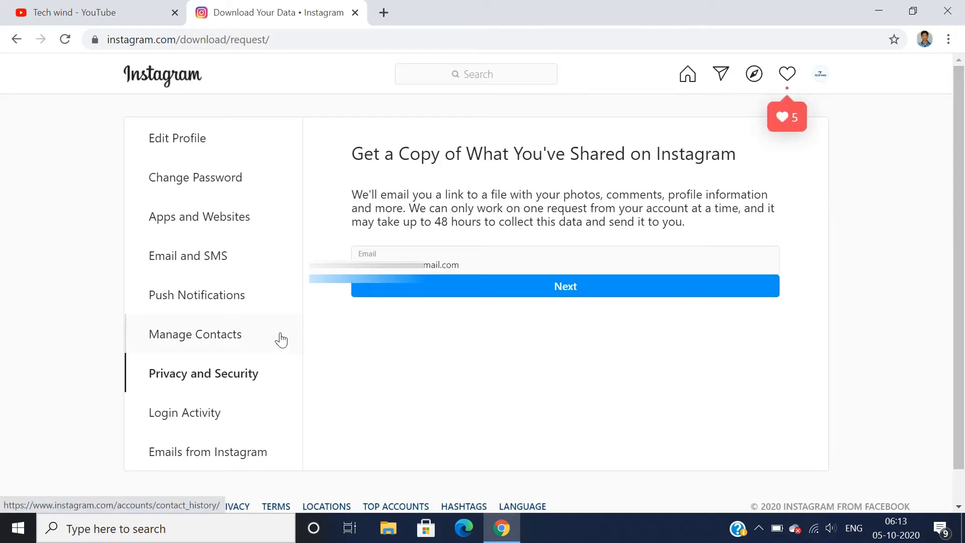
pyautogui.moveTo(193, 261)
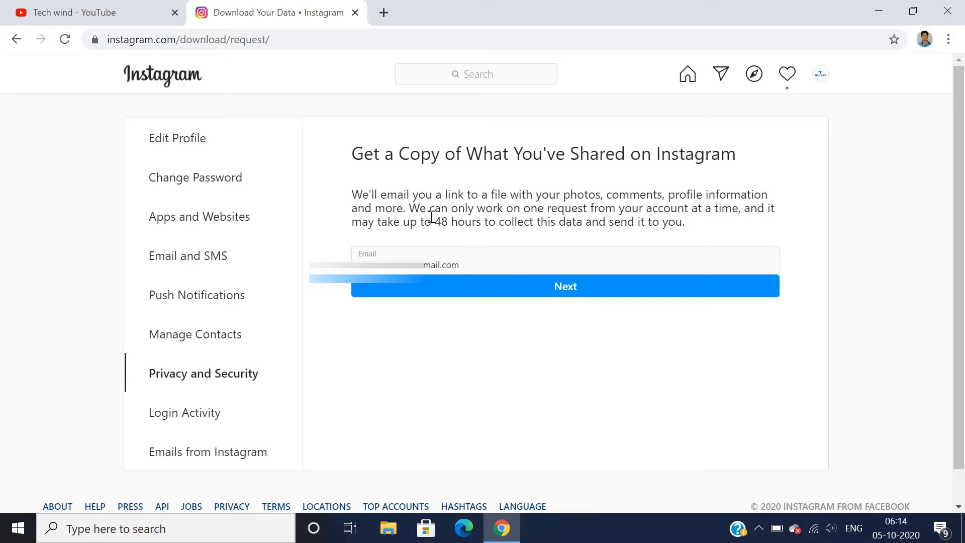
pyautogui.moveTo(597, 362)
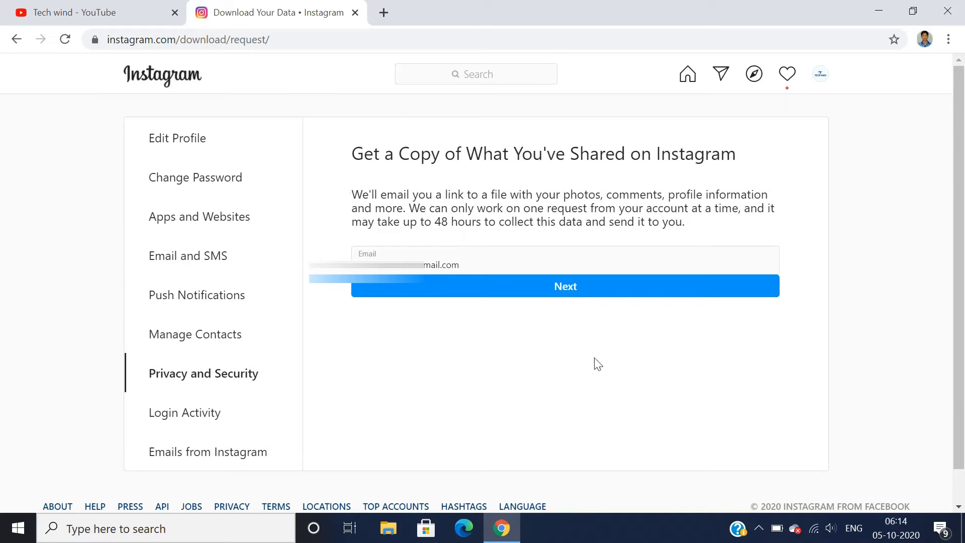
pyautogui.moveTo(12, 46)
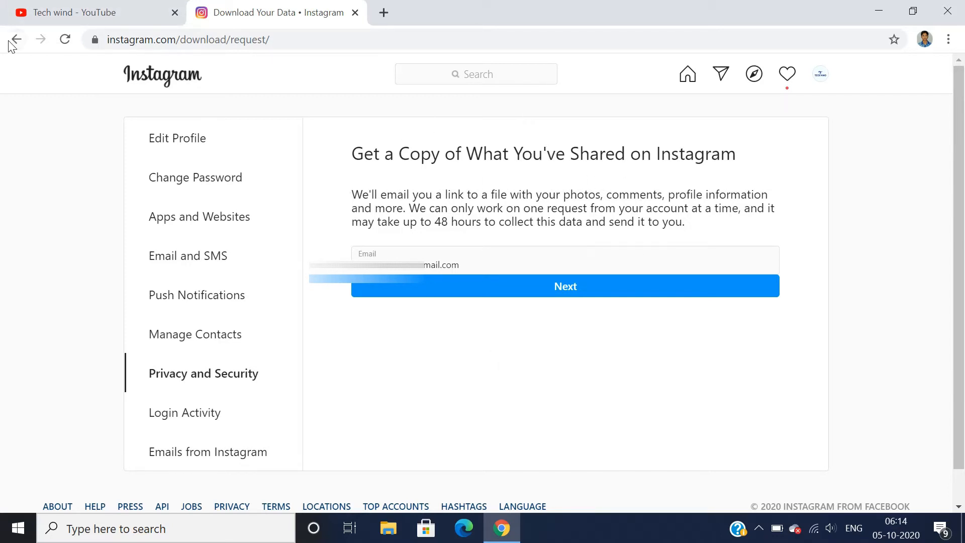
# - Return to Privacy and Security and request the account data download again
pyautogui.click(16, 39)
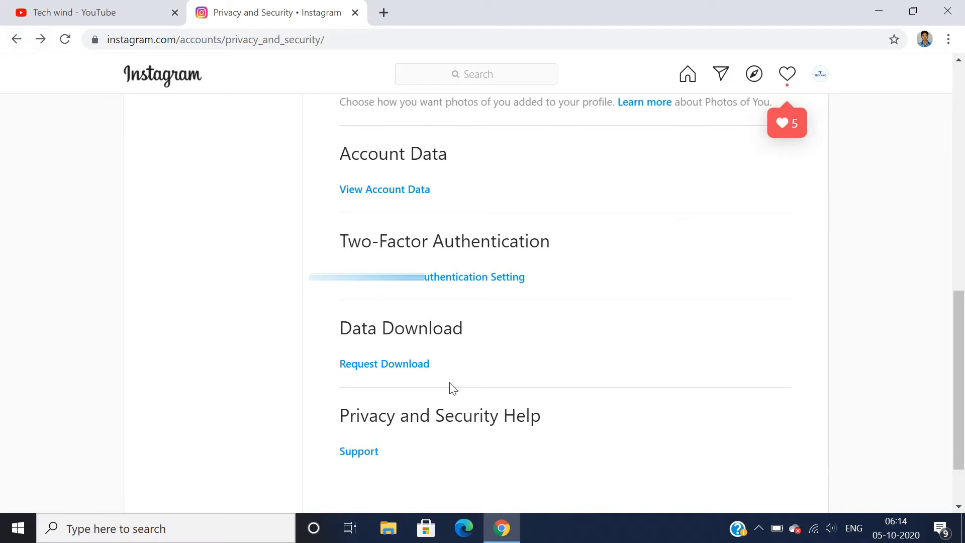
pyautogui.moveTo(379, 365)
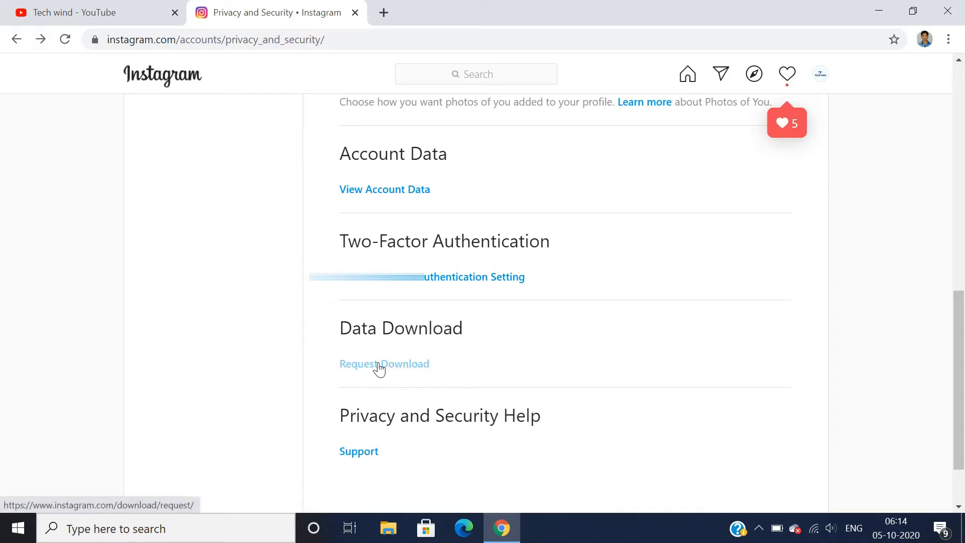
pyautogui.click(383, 362)
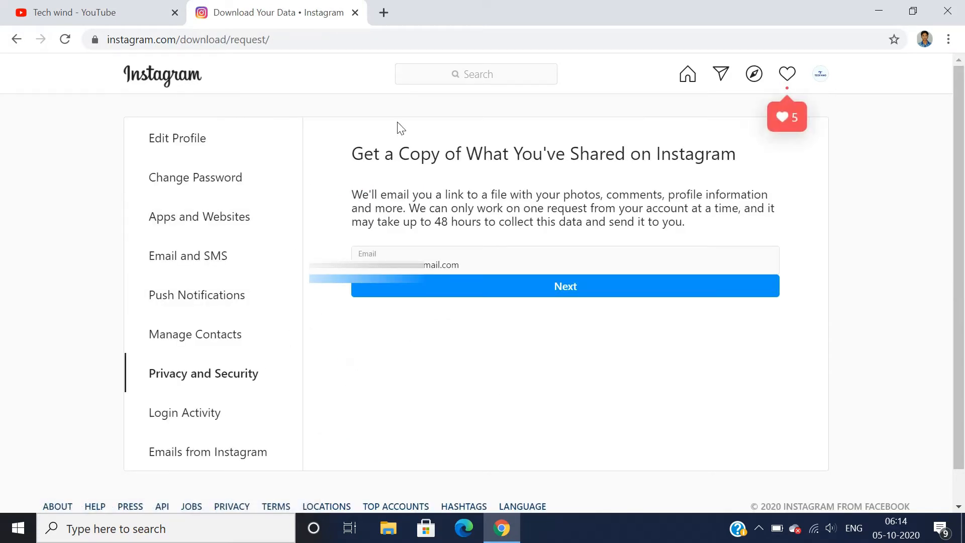
pyautogui.moveTo(596, 165)
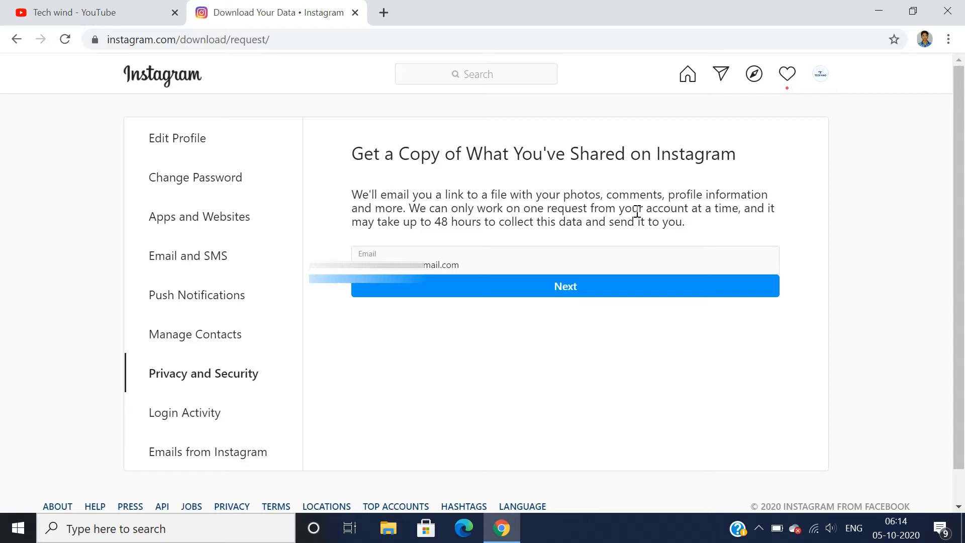
pyautogui.moveTo(400, 241)
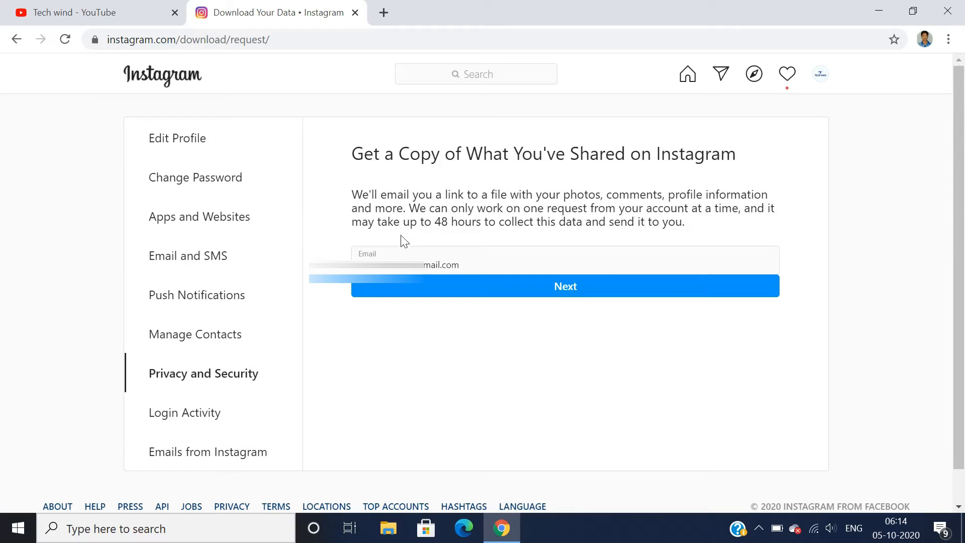
pyautogui.moveTo(443, 223)
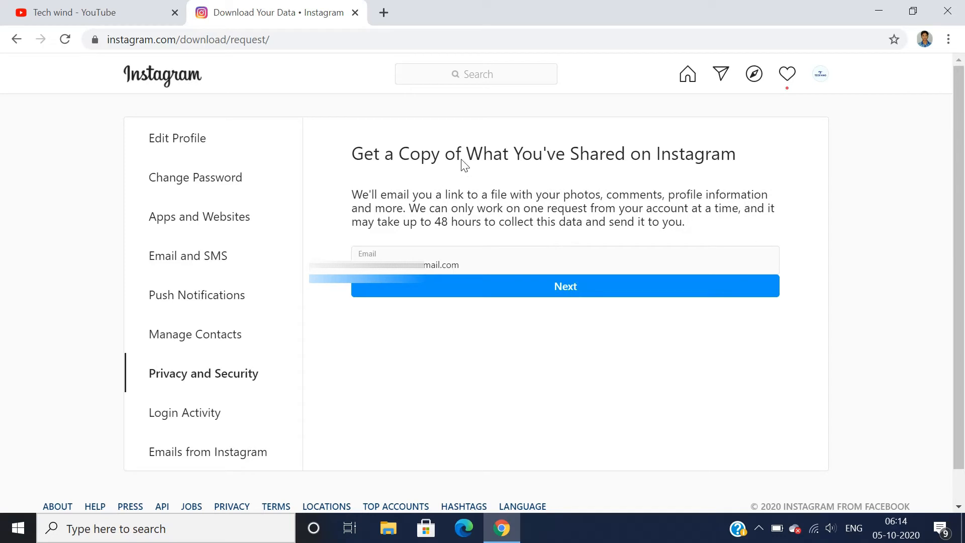
pyautogui.moveTo(307, 54)
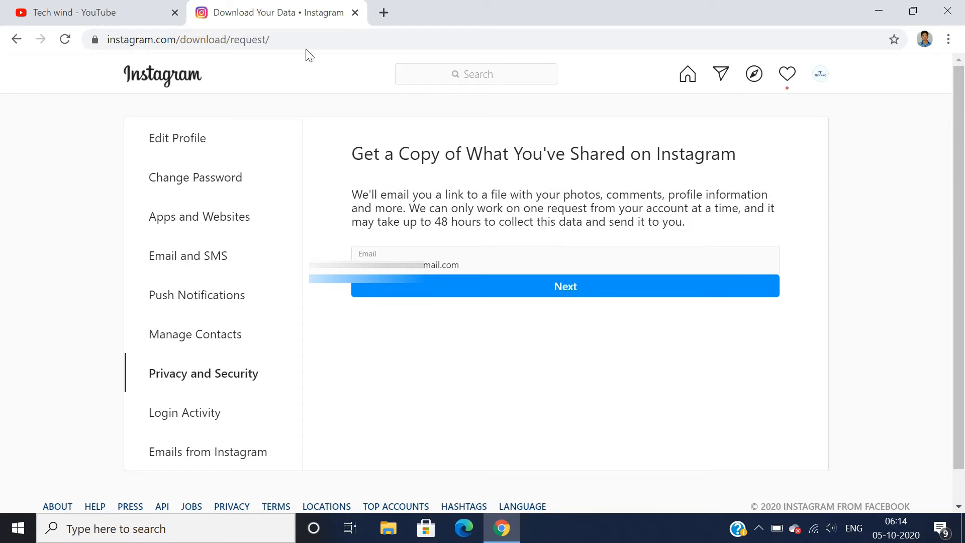
pyautogui.moveTo(389, 170)
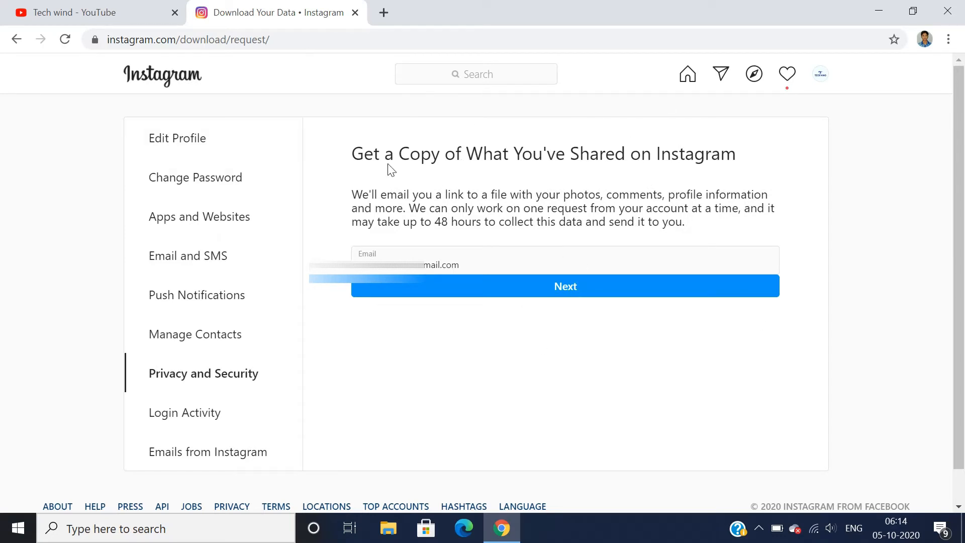
pyautogui.moveTo(583, 177)
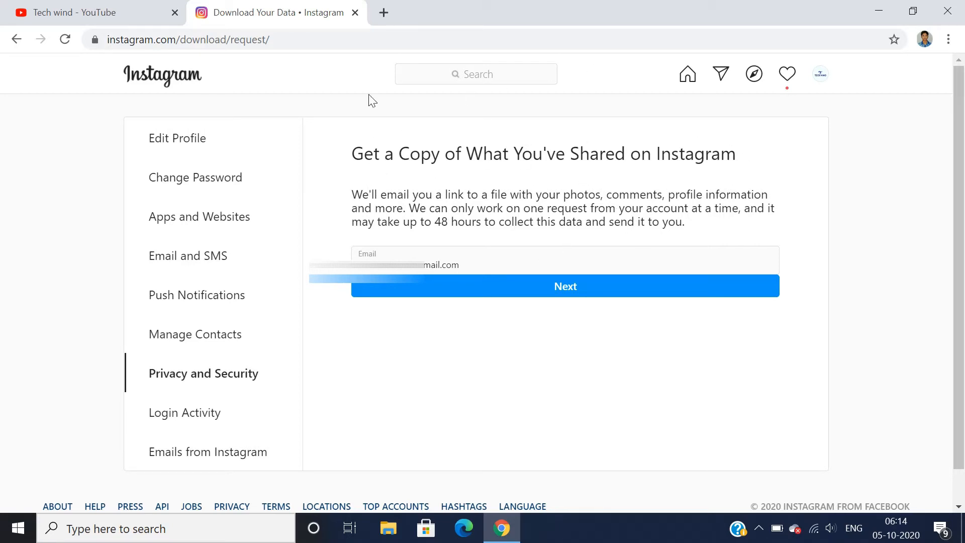
pyautogui.moveTo(405, 213)
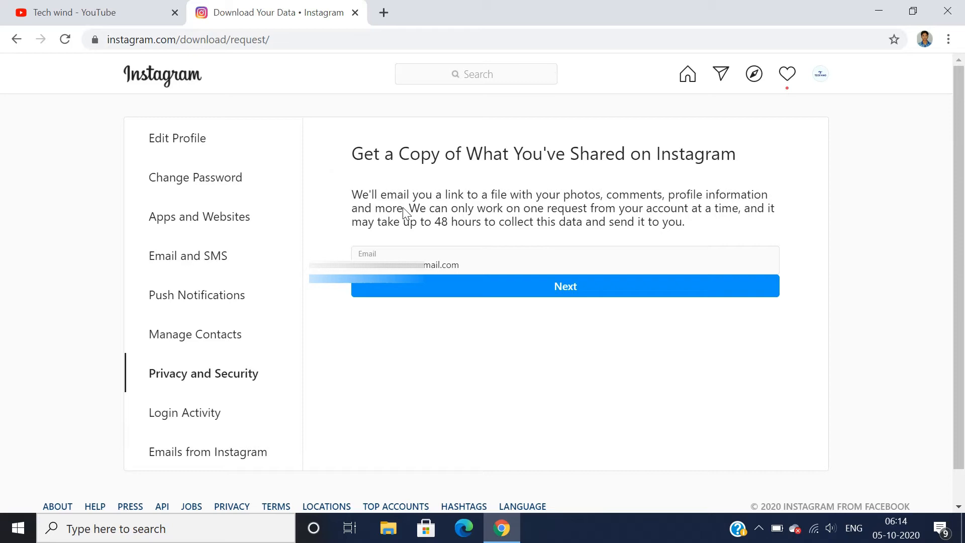
pyautogui.moveTo(598, 326)
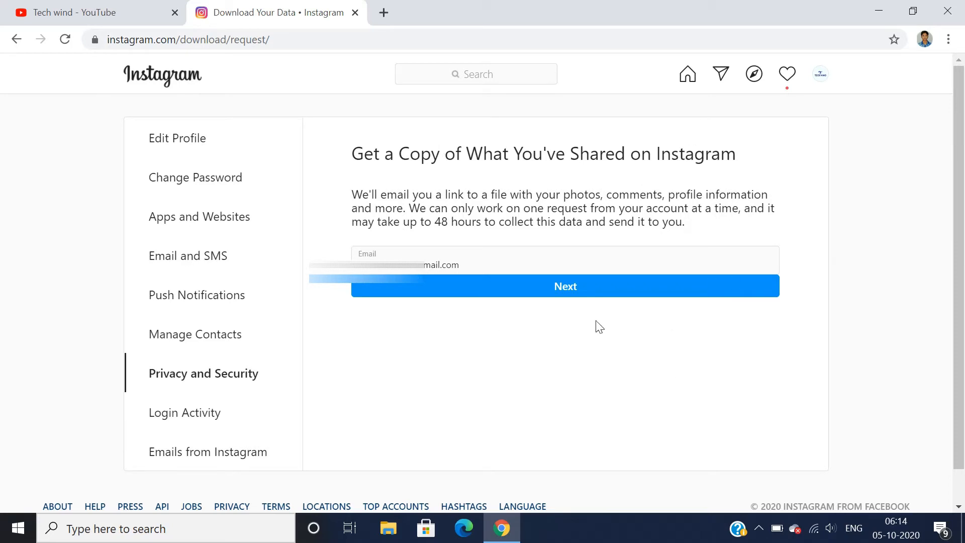
pyautogui.moveTo(539, 238)
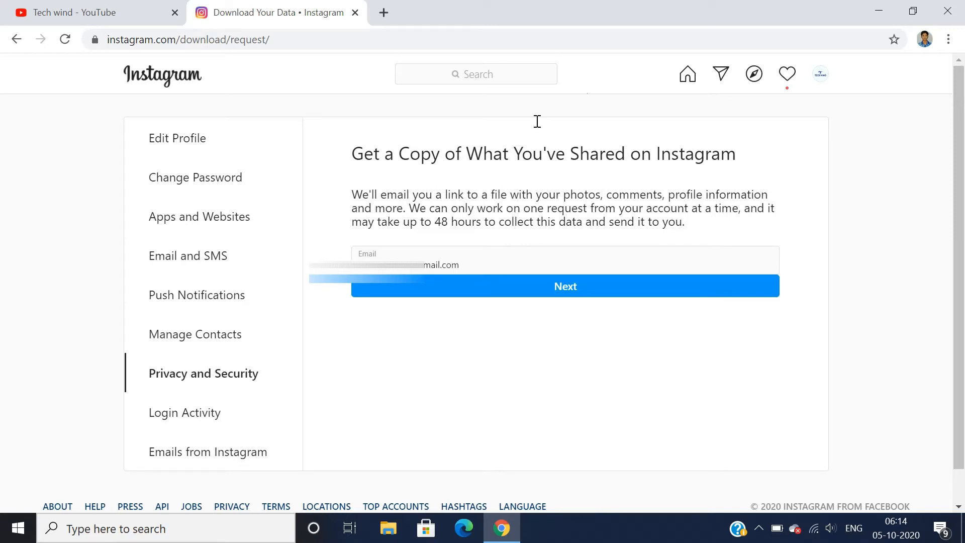
pyautogui.moveTo(583, 217)
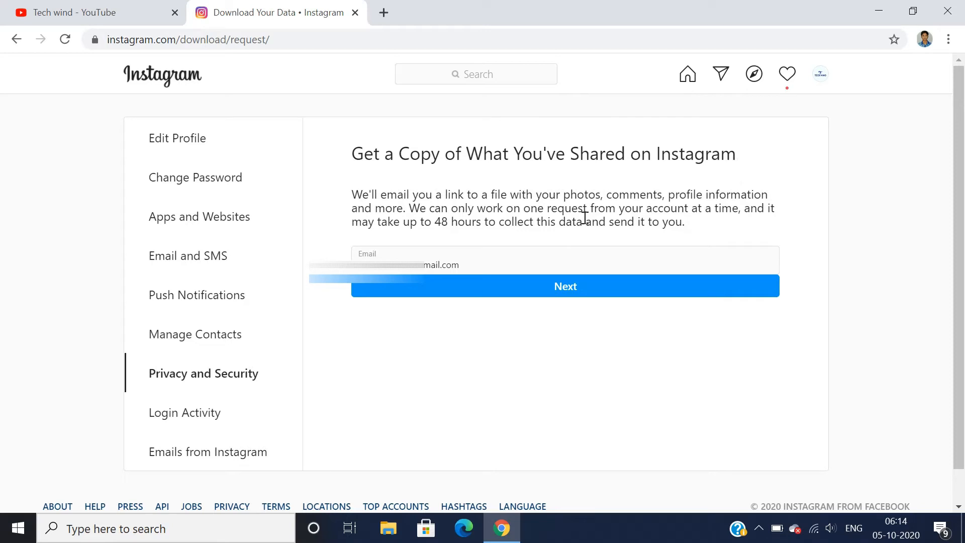
pyautogui.moveTo(725, 83)
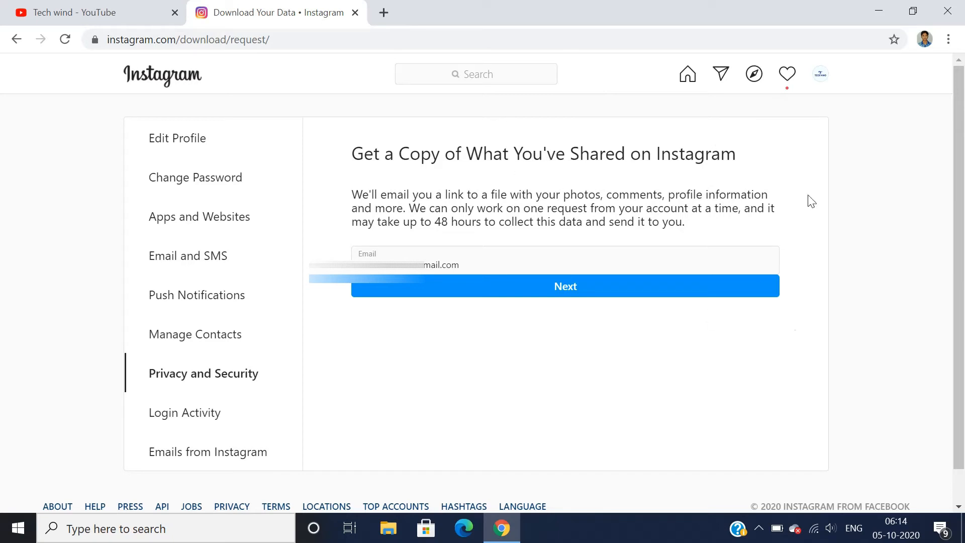
pyautogui.moveTo(738, 272)
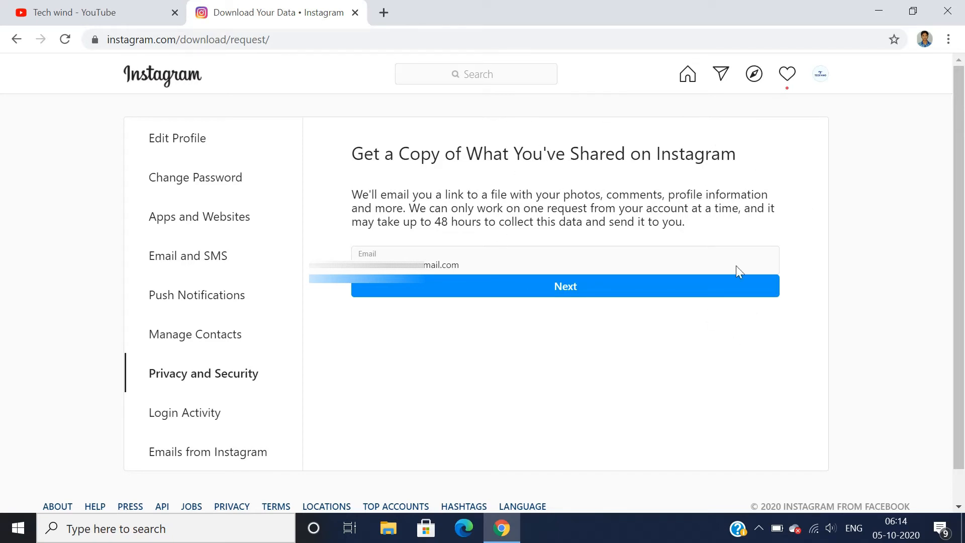
pyautogui.moveTo(493, 101)
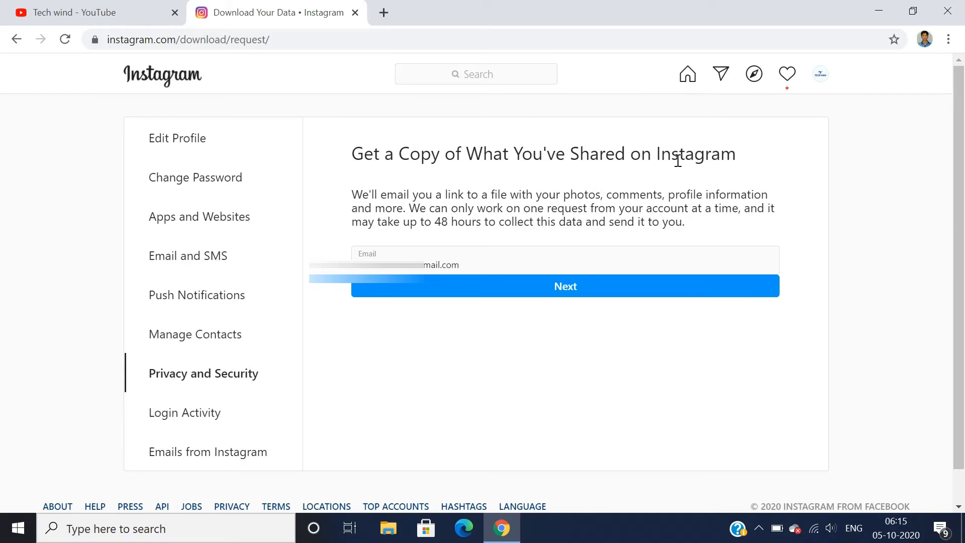
pyautogui.moveTo(661, 135)
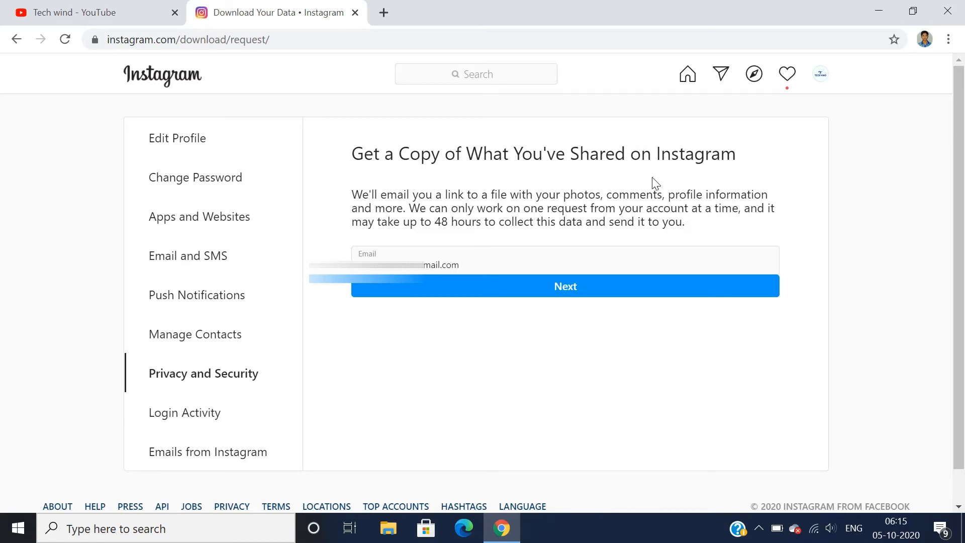
pyautogui.moveTo(666, 172)
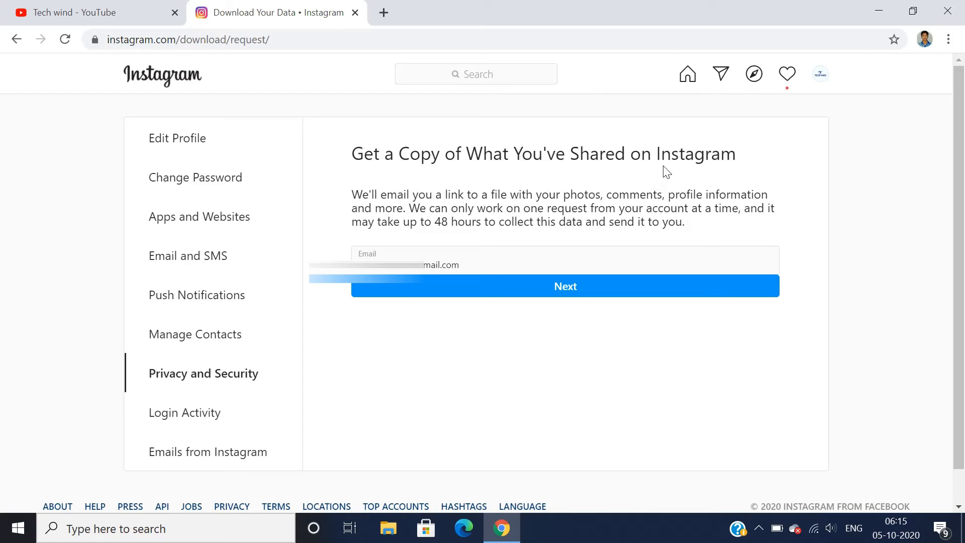